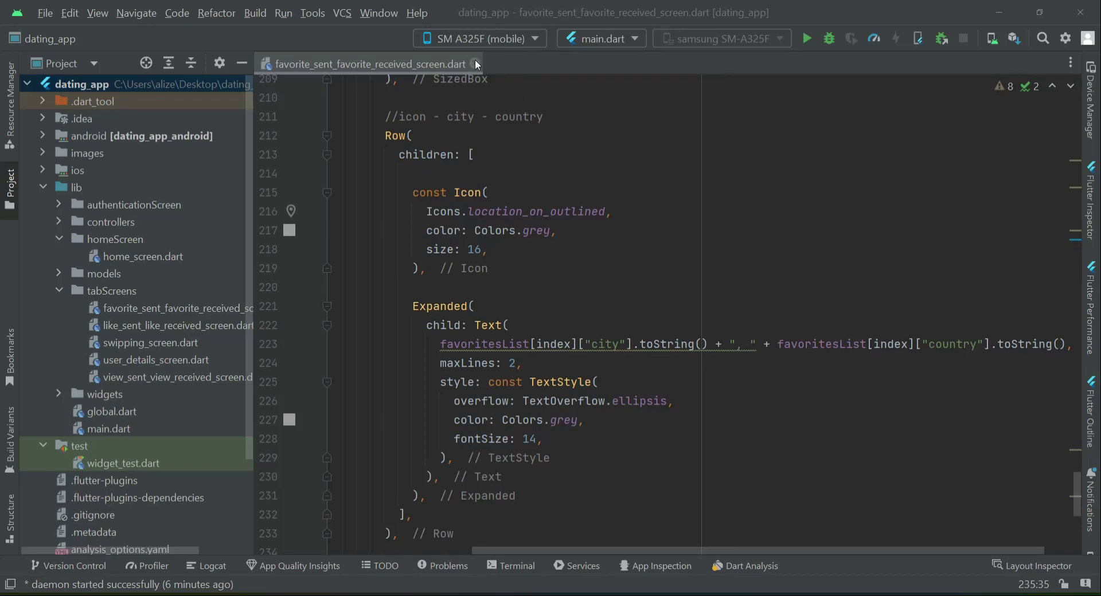
Step: Close the favorites screen file and bring up profile-controller.dart from lib/controllers
{"action": "left_click", "coordinate": [475, 64]}
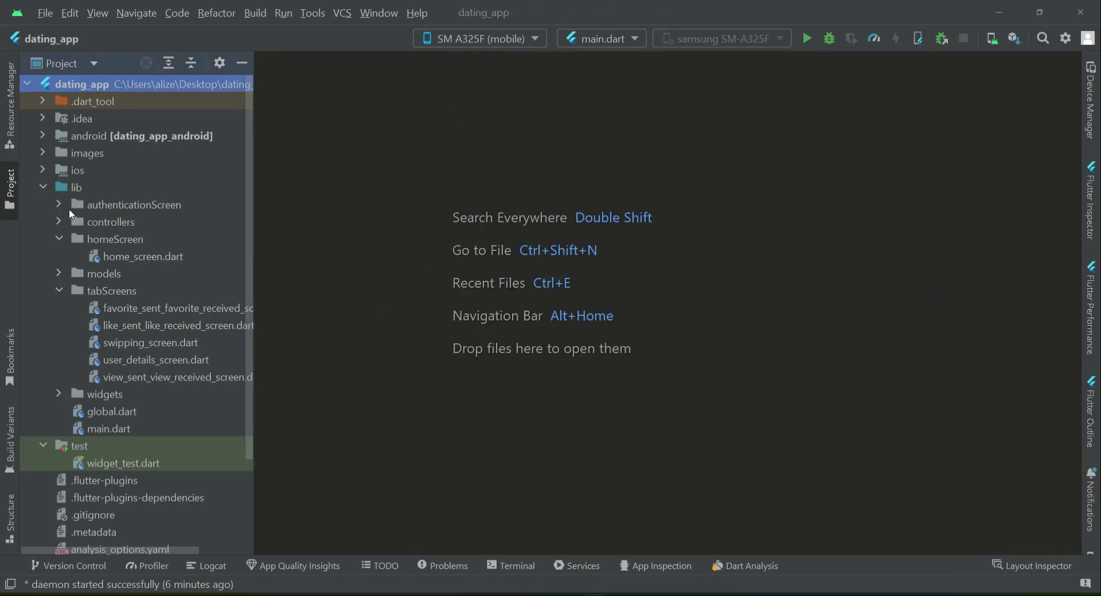
{"action": "mouse_move", "coordinate": [65, 225]}
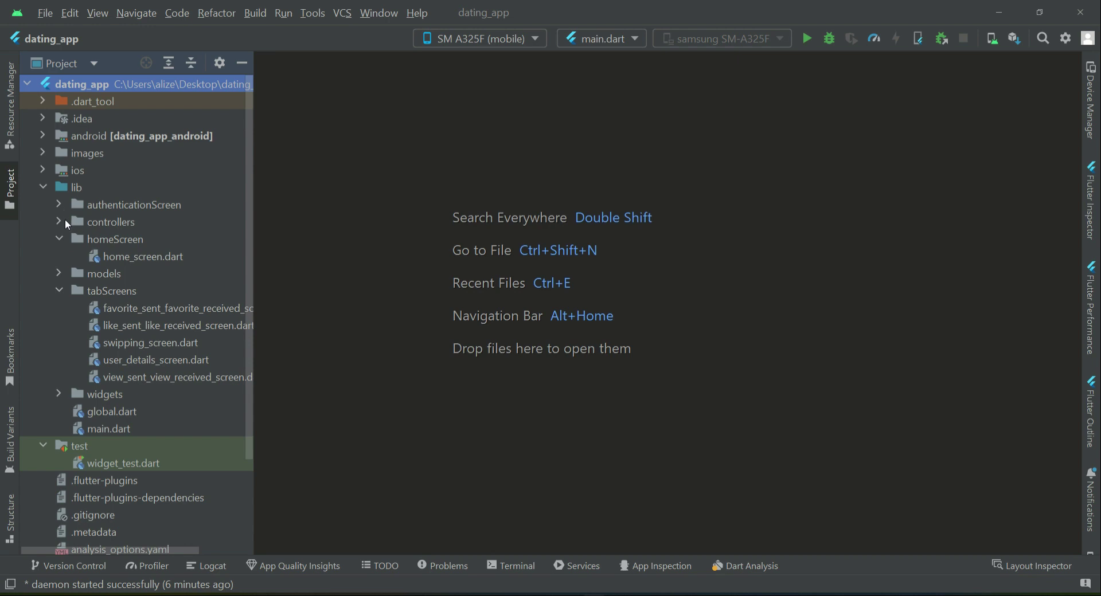
{"action": "left_click", "coordinate": [110, 223]}
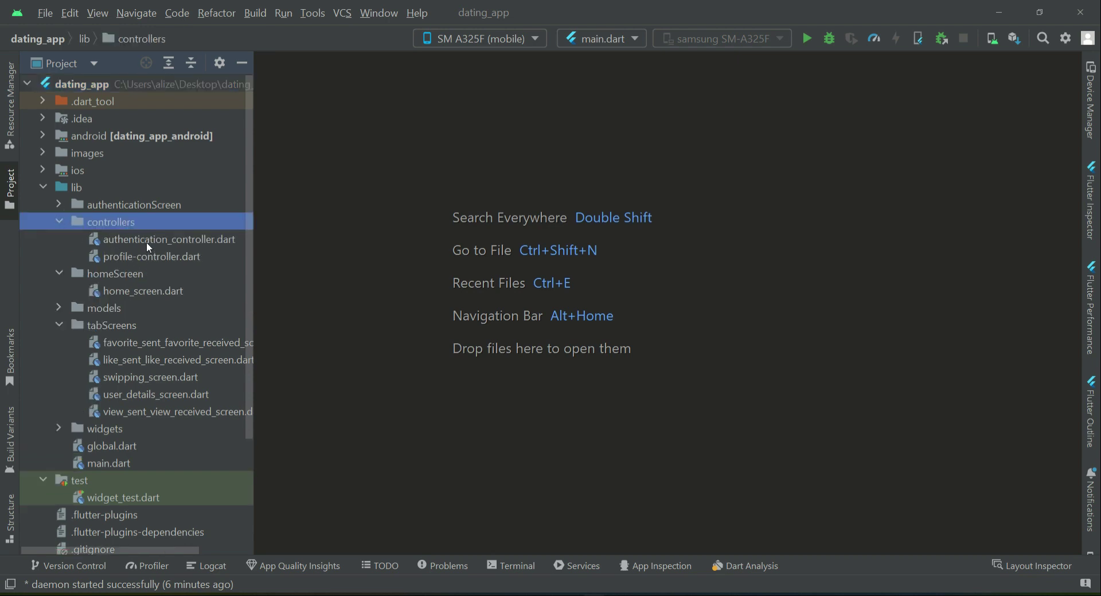
{"action": "left_click", "coordinate": [169, 239]}
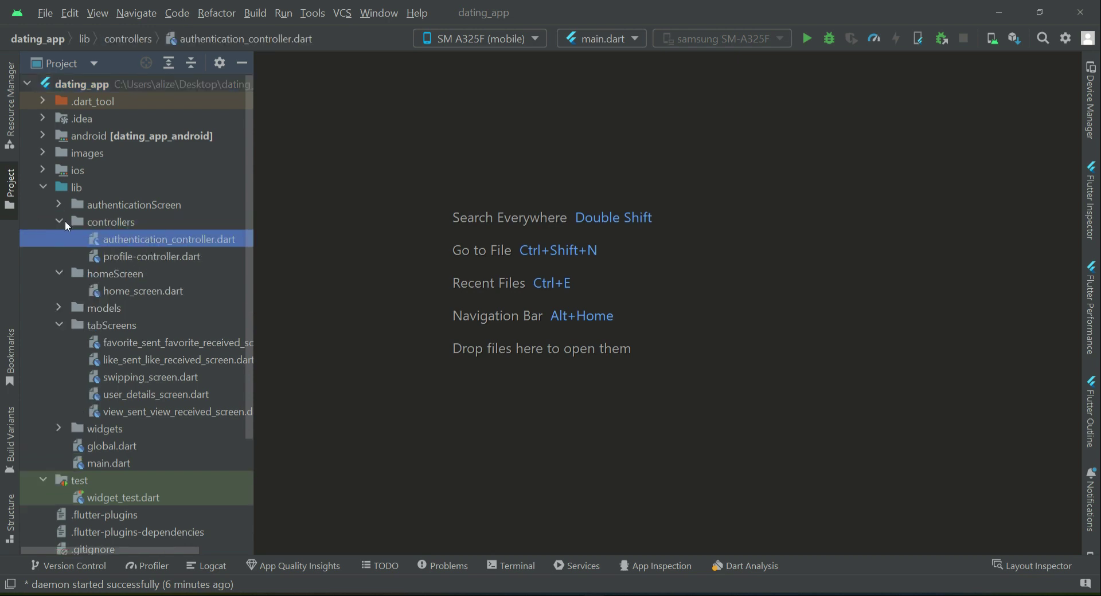
{"action": "double_click", "coordinate": [152, 257]}
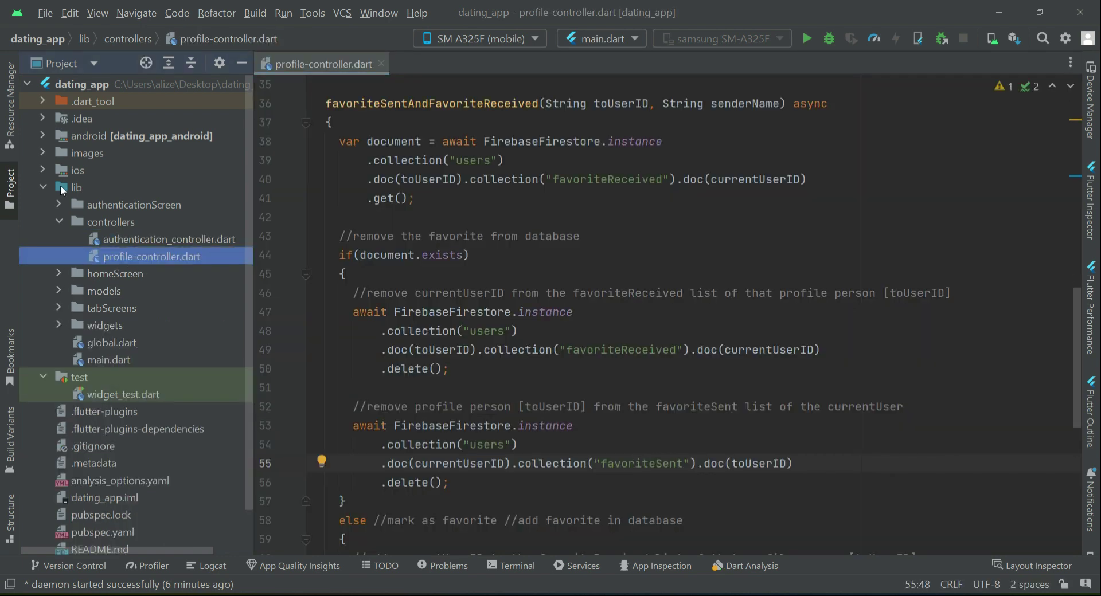
Step: Duplicate favoriteSentAndFavoriteReceived below itself and start renaming the copy with the 'like' prefix
{"action": "double_click", "coordinate": [432, 103]}
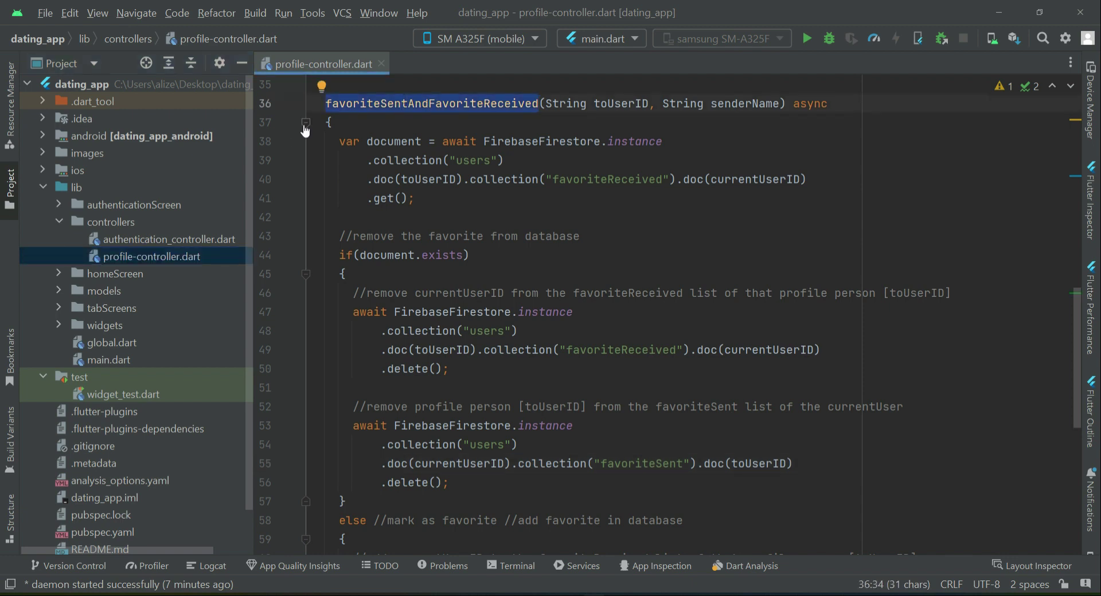
{"action": "mouse_move", "coordinate": [305, 130]}
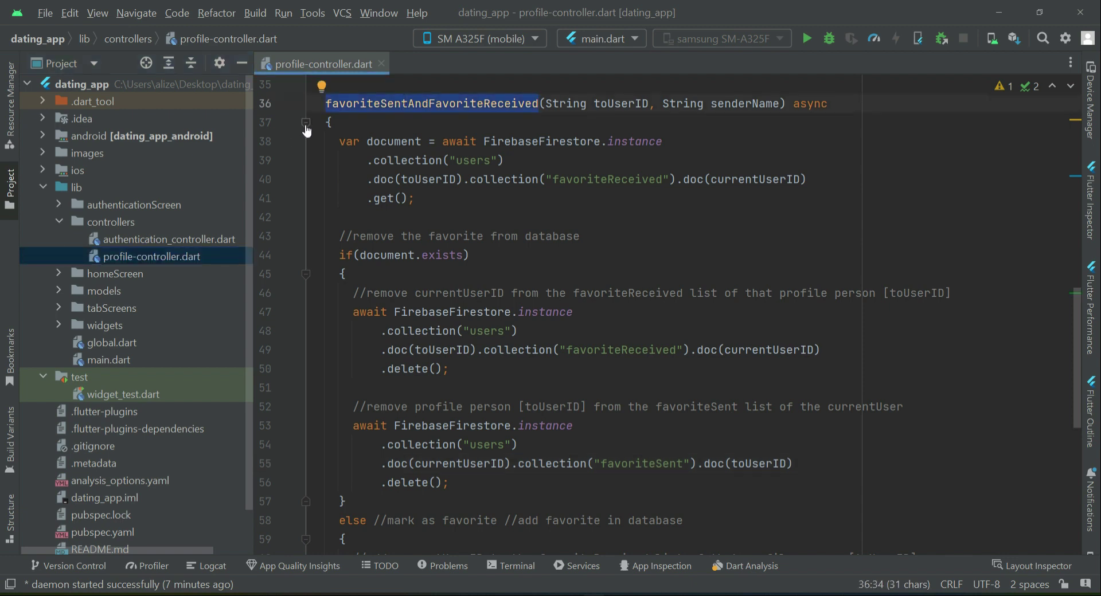
{"action": "left_click", "coordinate": [305, 129]}
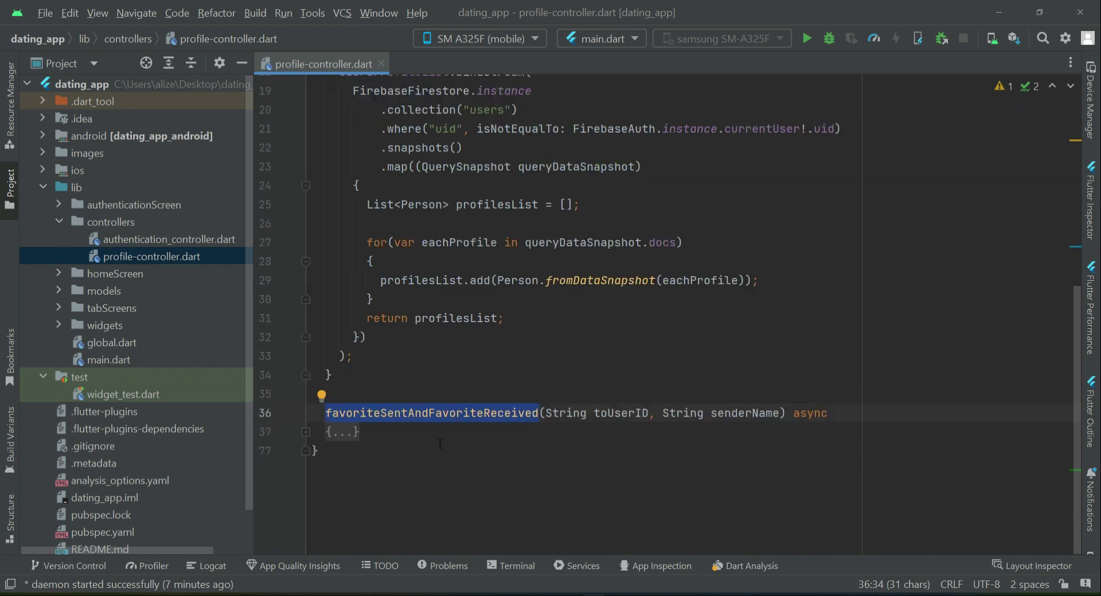
{"action": "left_click", "coordinate": [326, 412]}
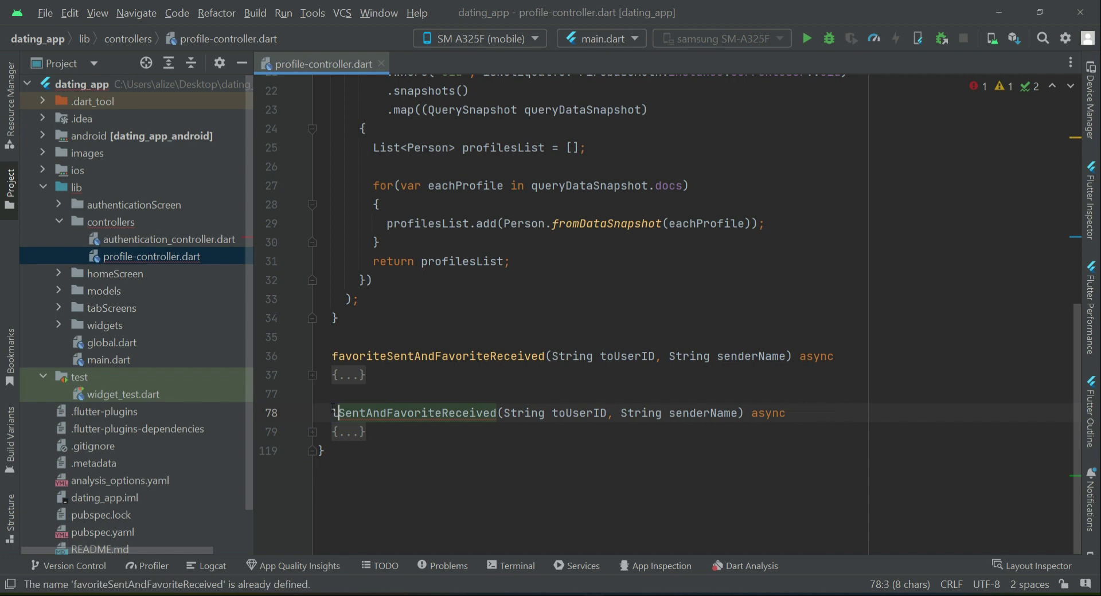
{"action": "type", "text": "like"}
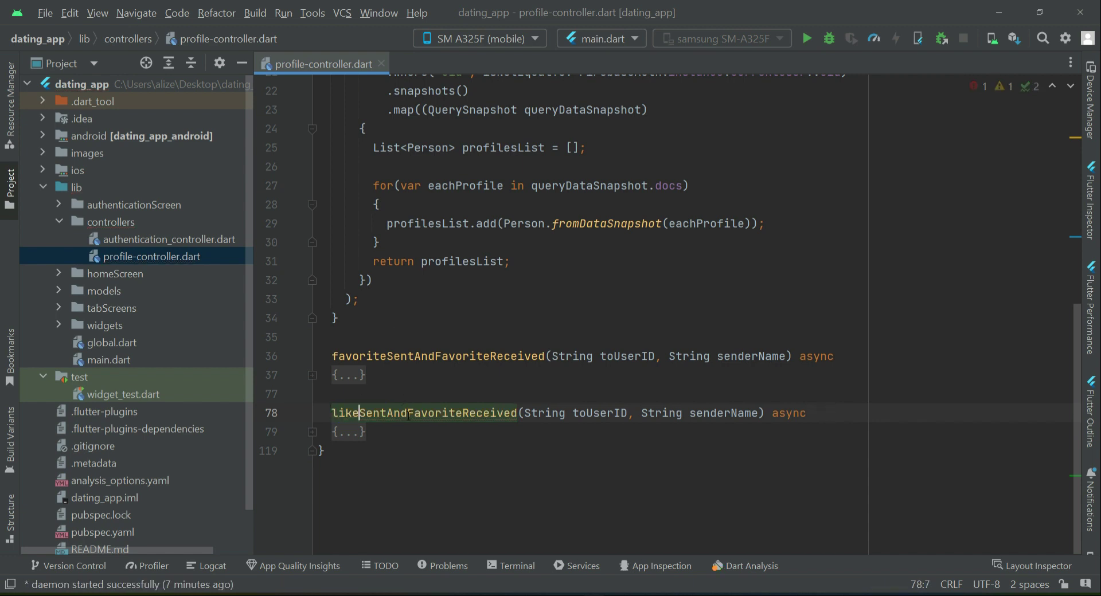
{"action": "double_click", "coordinate": [435, 413]}
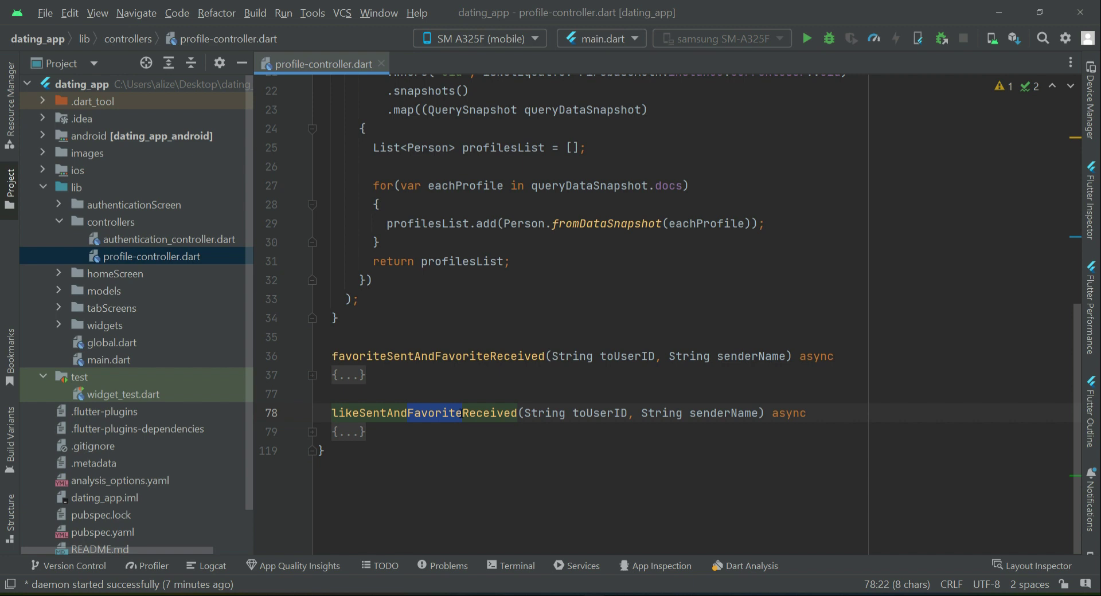
Step: Name the copy likeSentAndLikeReceived and point its first lookup at the likeReceived collection
{"action": "type", "text": "Like"}
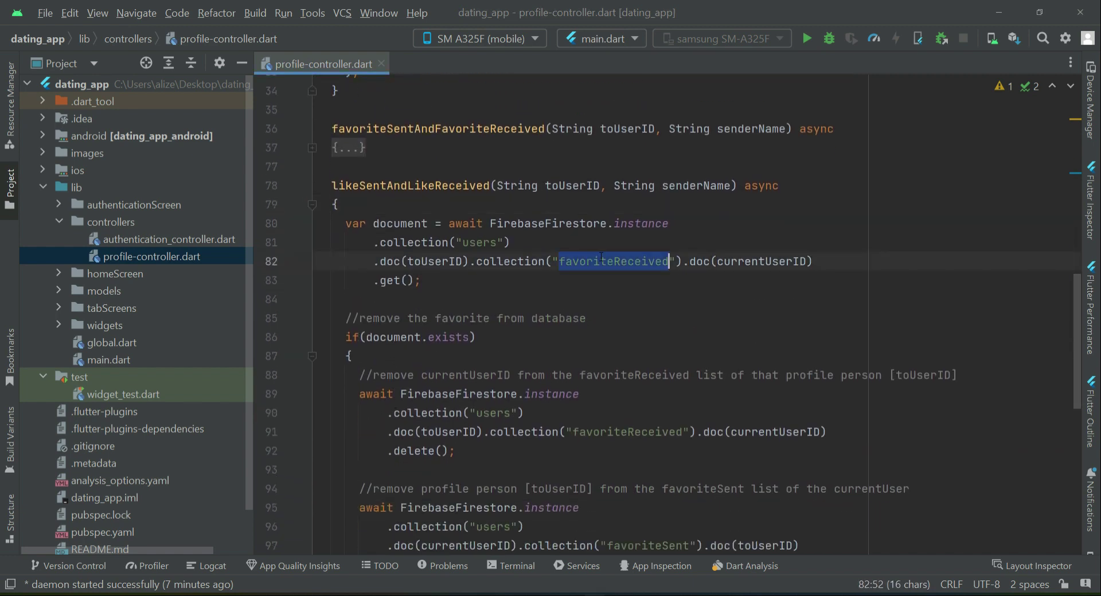
{"action": "type", "text": "likeReceived"}
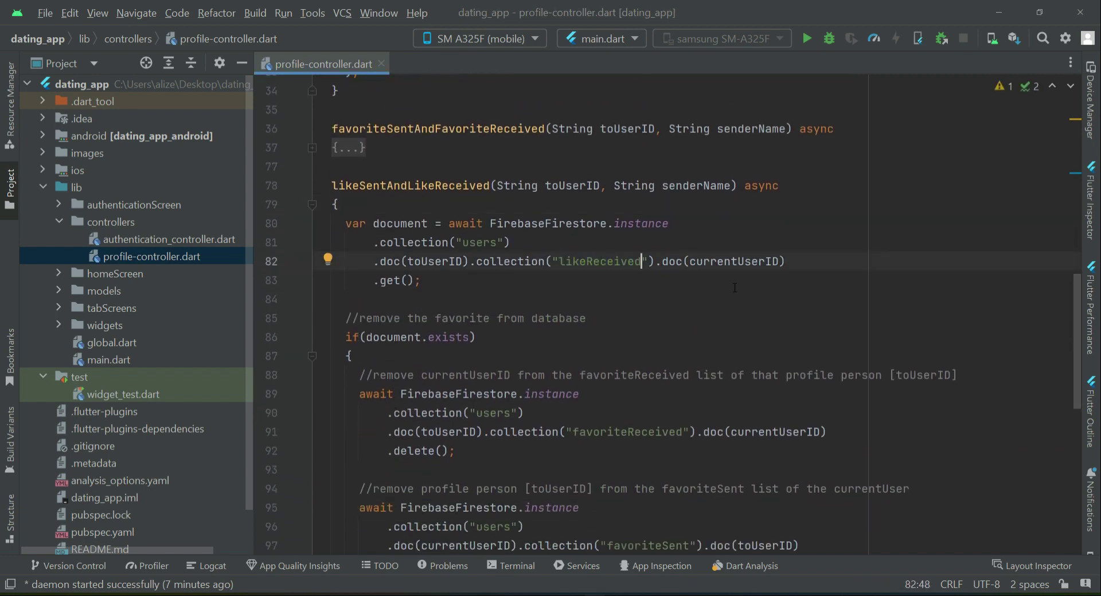
{"action": "double_click", "coordinate": [735, 262]}
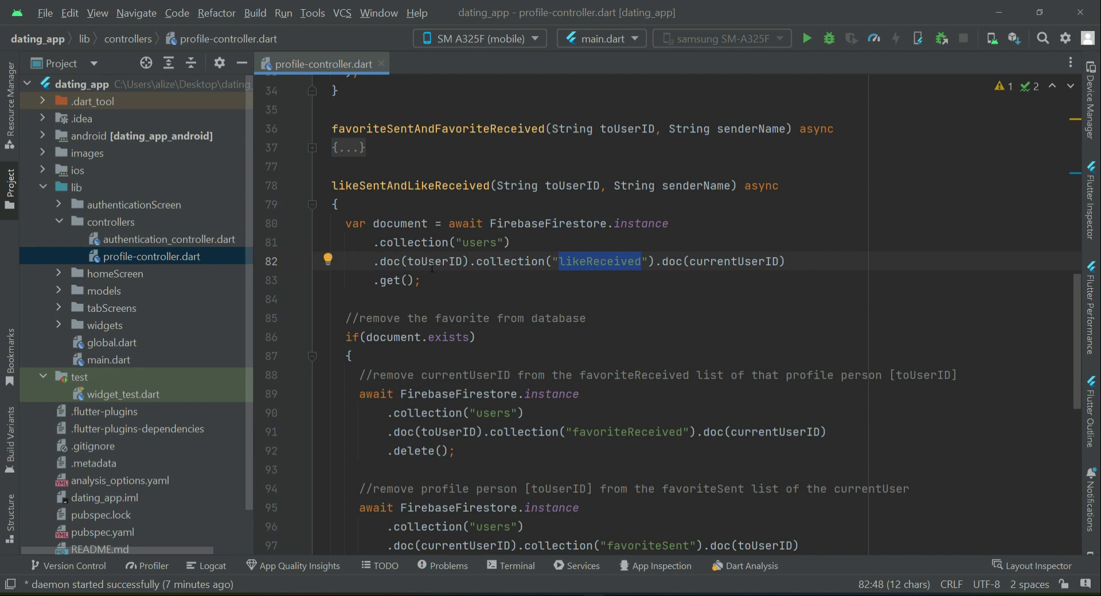
{"action": "double_click", "coordinate": [433, 262]}
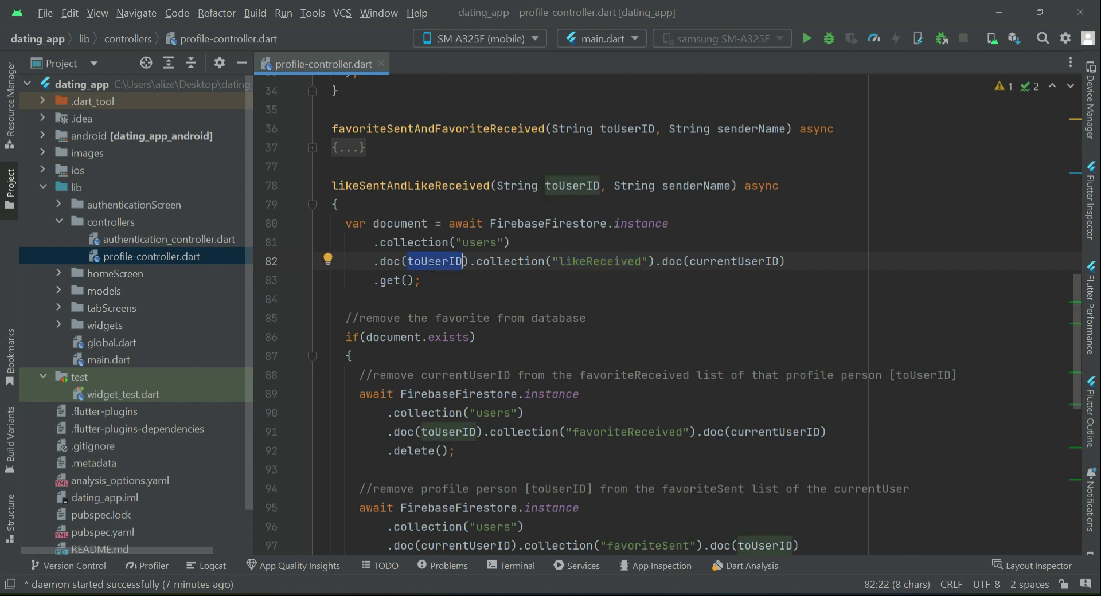
{"action": "left_click", "coordinate": [358, 317]}
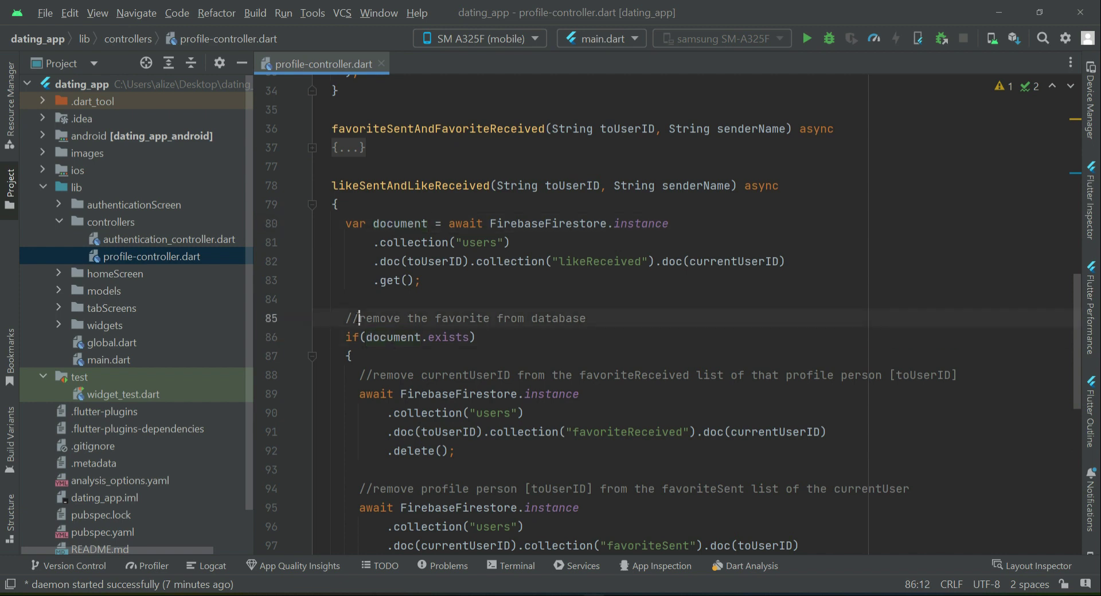
Step: Reword the removal comment to 'like' and delete from likeReceived in the if branch
{"action": "left_click_drag", "start_coordinate": [358, 318], "coordinate": [455, 317]}
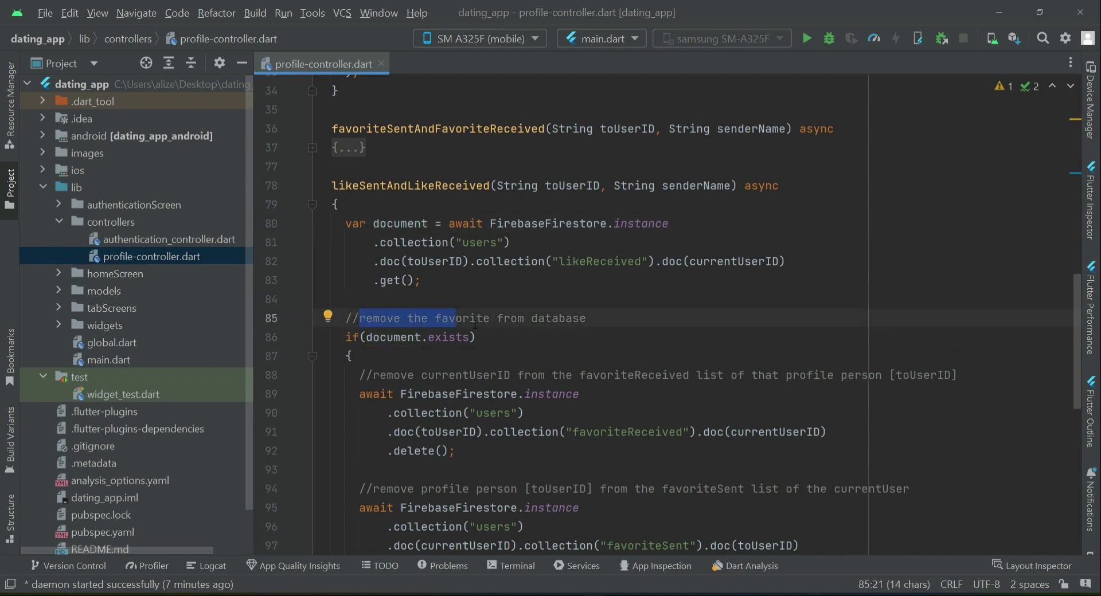
{"action": "type", "text": "like"}
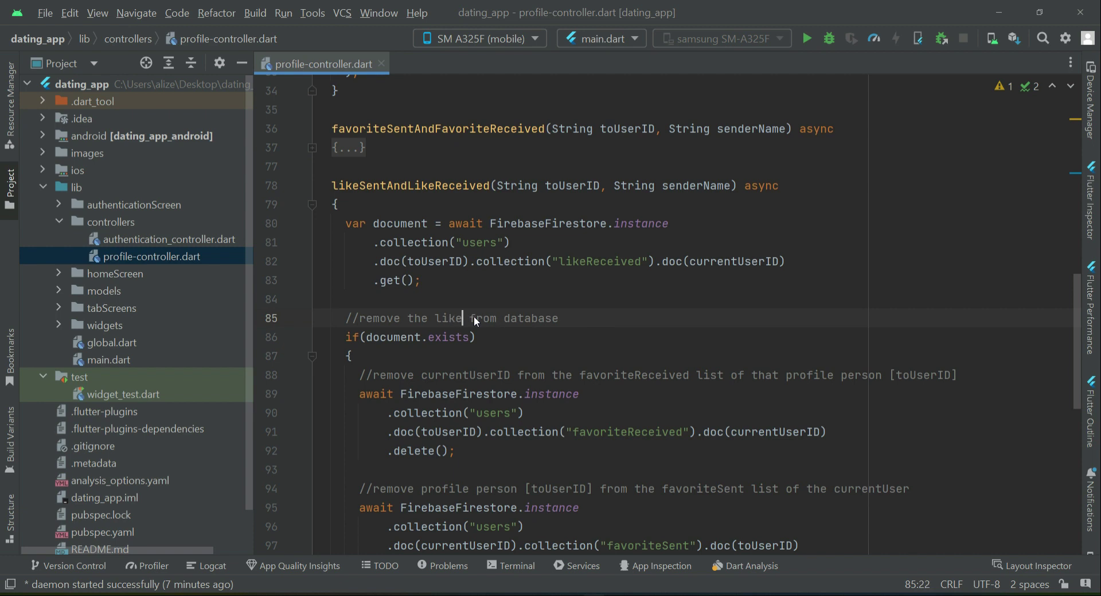
{"action": "scroll", "scroll_direction": "down", "scroll_amount": 3}
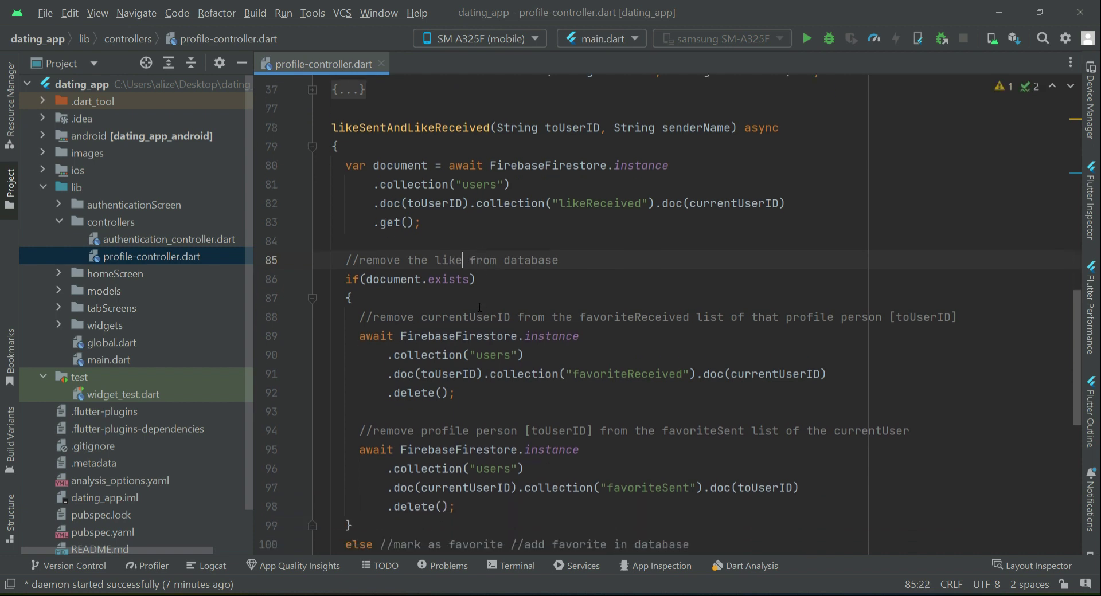
{"action": "scroll", "scroll_direction": "down", "scroll_amount": 3}
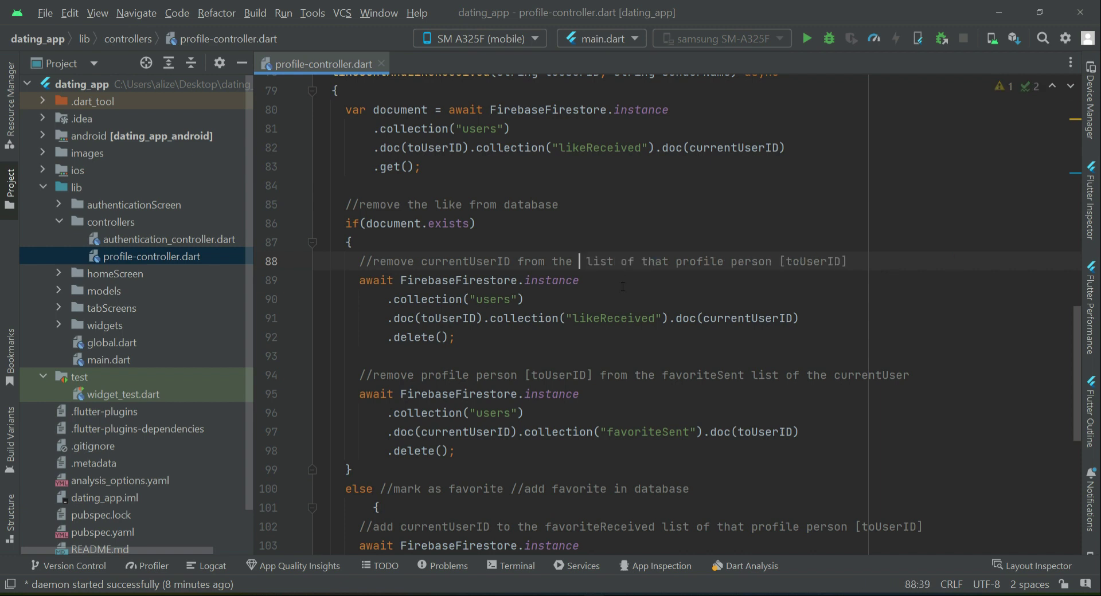
{"action": "type", "text": "likeReceived"}
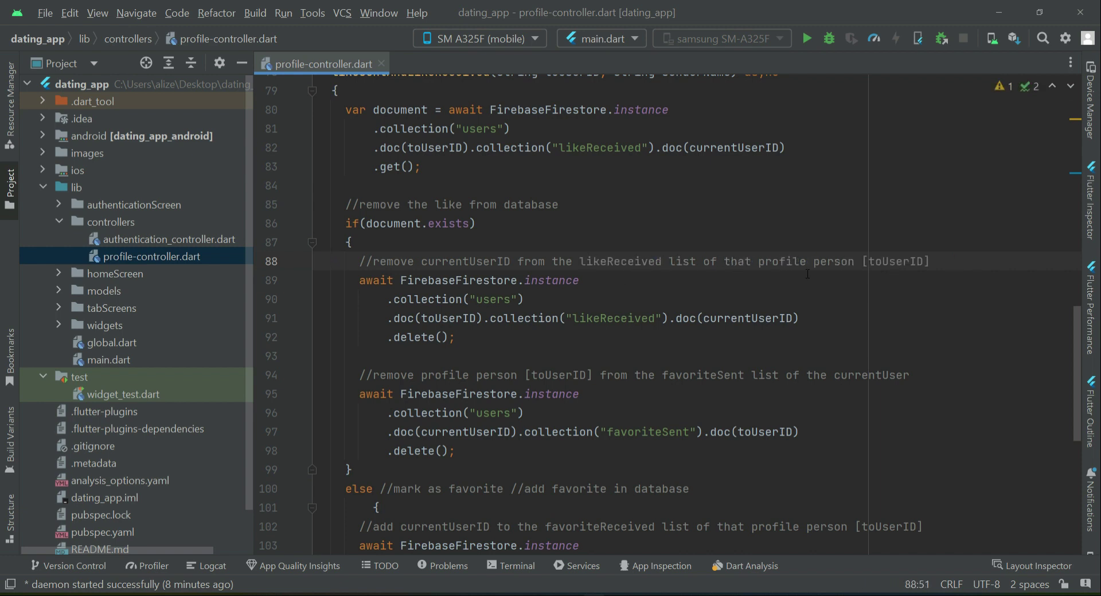
{"action": "double_click", "coordinate": [747, 318]}
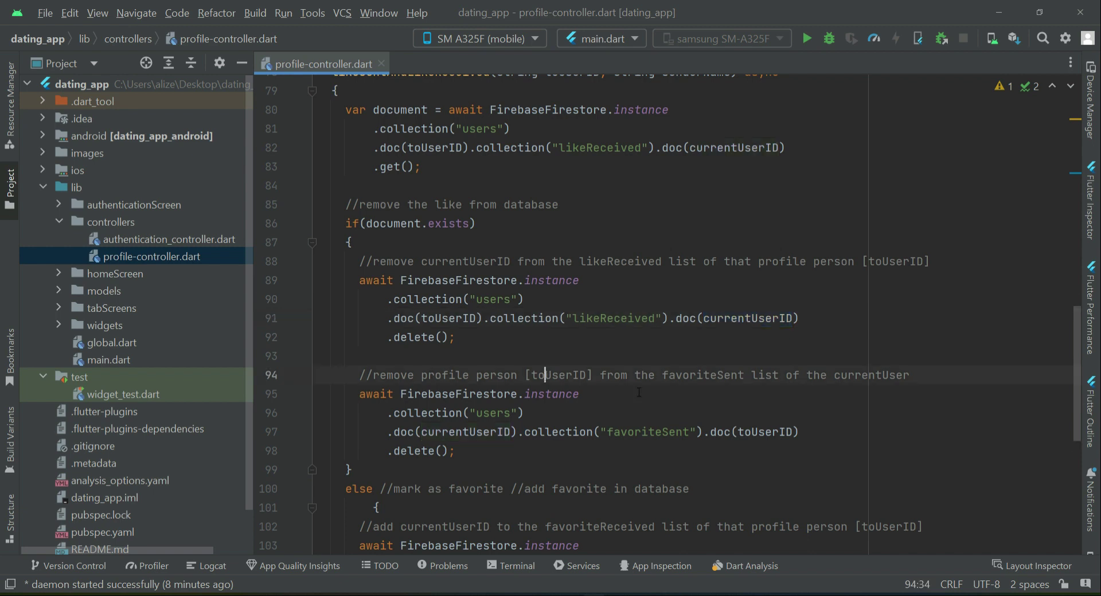
Step: Delete from likeSent in the if branch and check its currentUserID/toUserID documents
{"action": "double_click", "coordinate": [646, 375]}
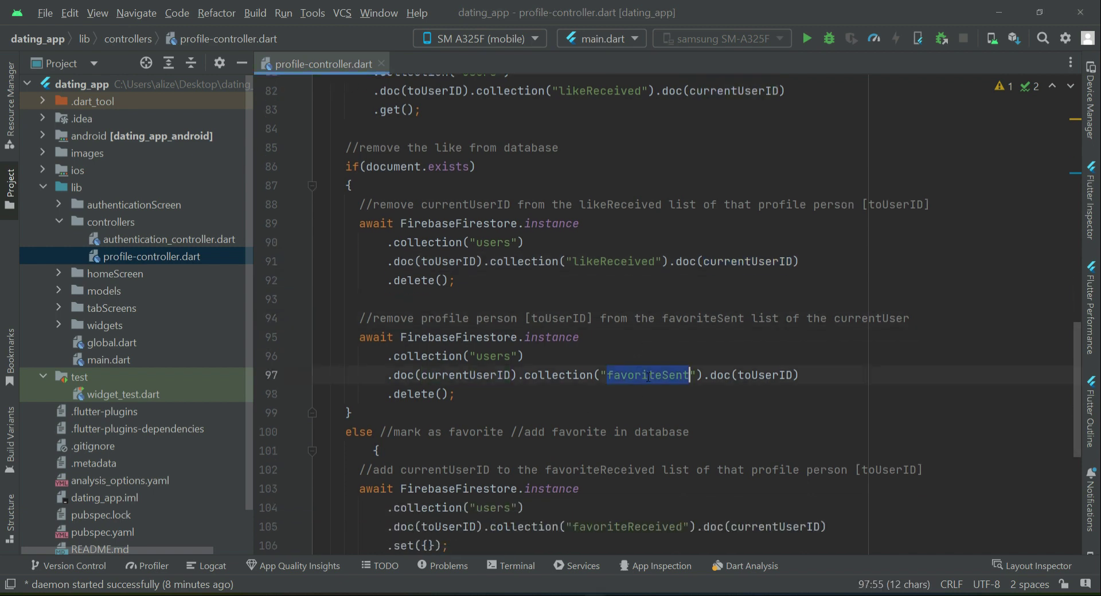
{"action": "type", "text": "likeSent"}
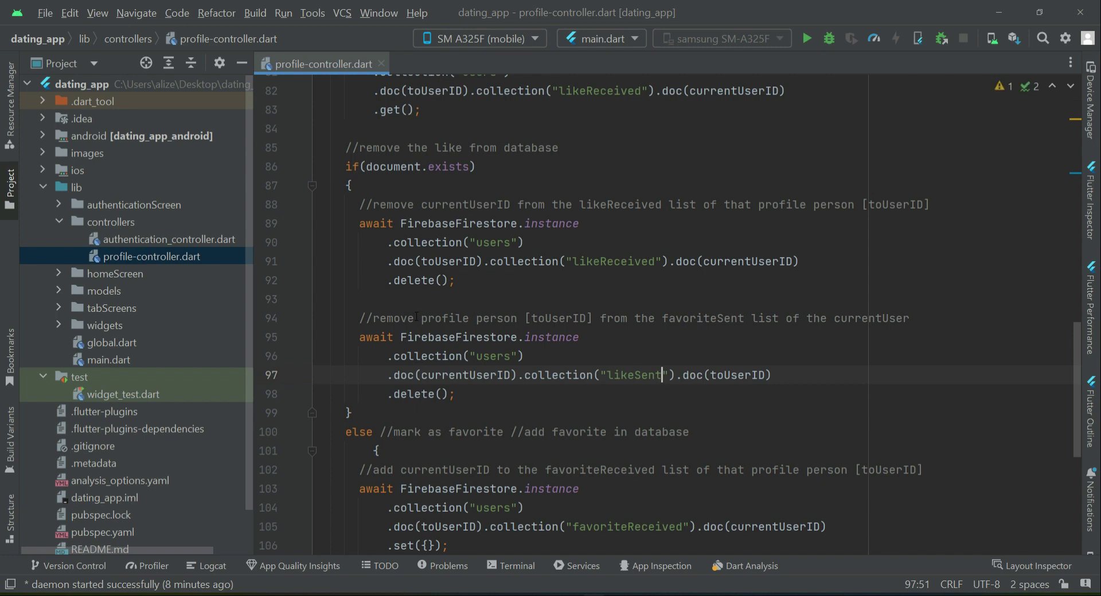
{"action": "double_click", "coordinate": [736, 374]}
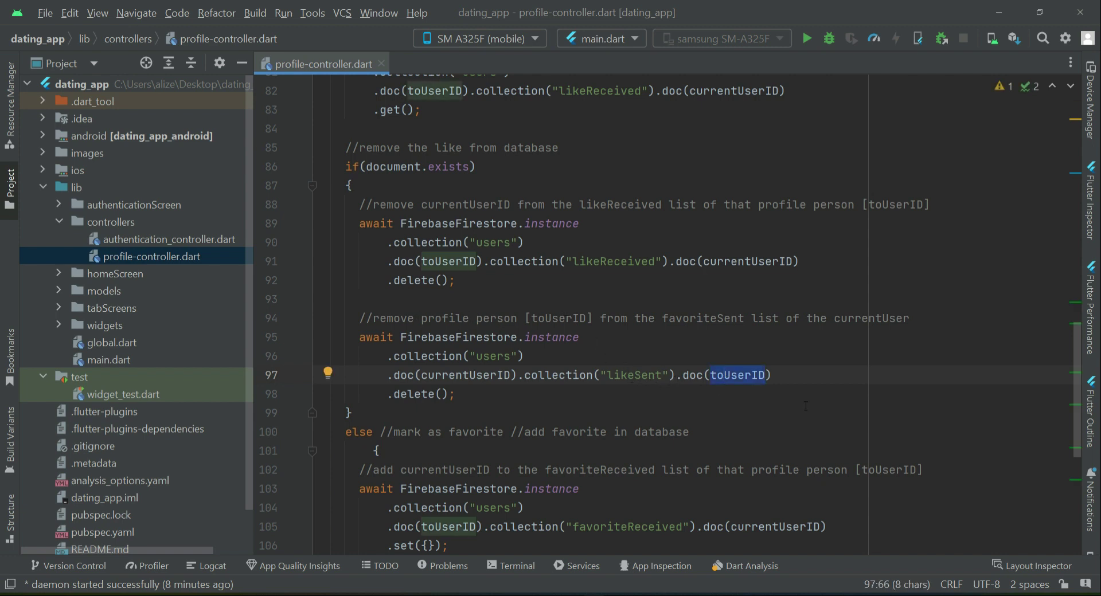
{"action": "double_click", "coordinate": [702, 318]}
{"action": "type", "text": "lik"}
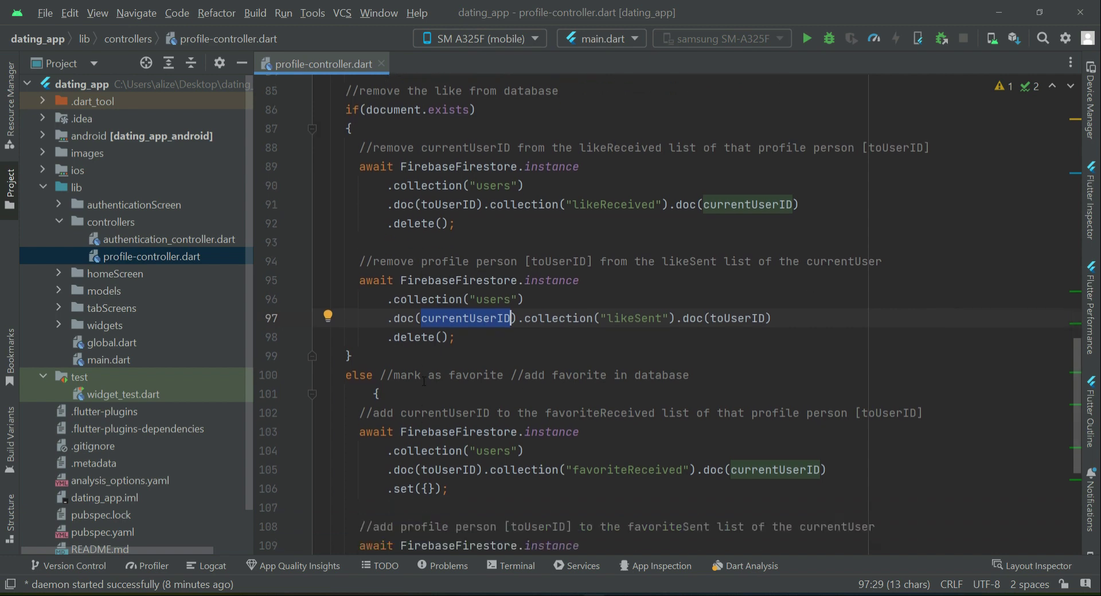
Step: Reword the else comment to 'add-sent like in database' and add to likeReceived
{"action": "scroll", "scroll_direction": "up", "scroll_amount": 3}
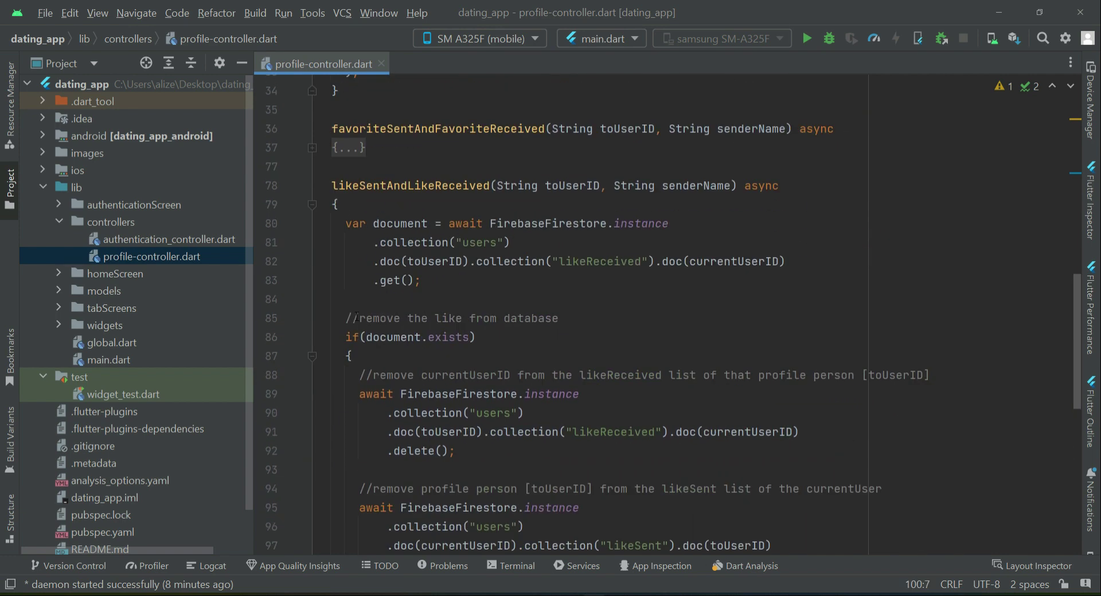
{"action": "scroll", "scroll_direction": "down", "scroll_amount": 3}
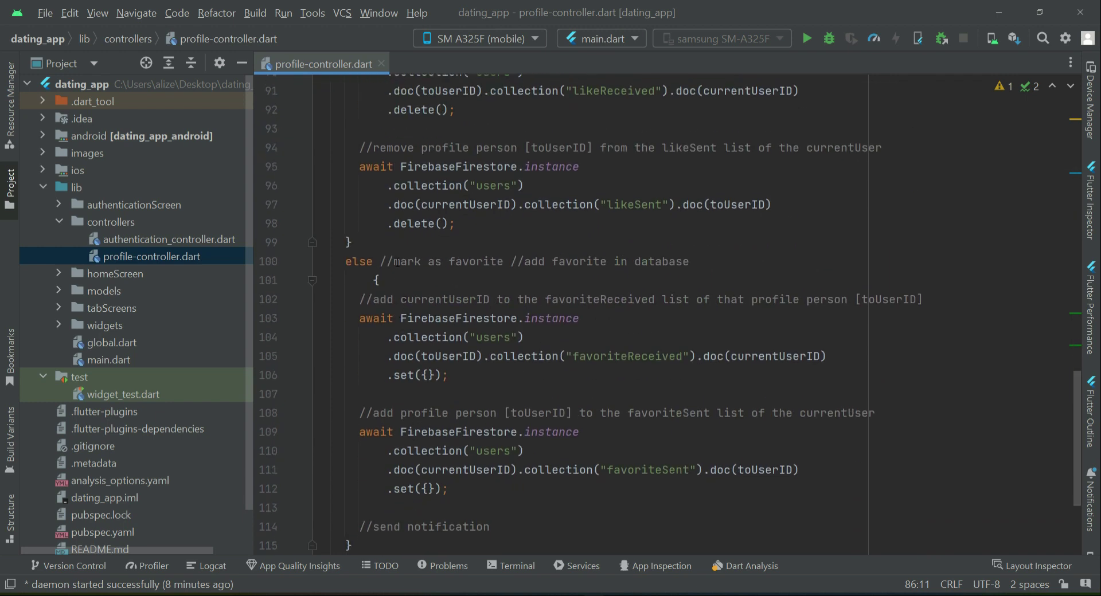
{"action": "left_click_drag", "start_coordinate": [393, 261], "coordinate": [516, 262]}
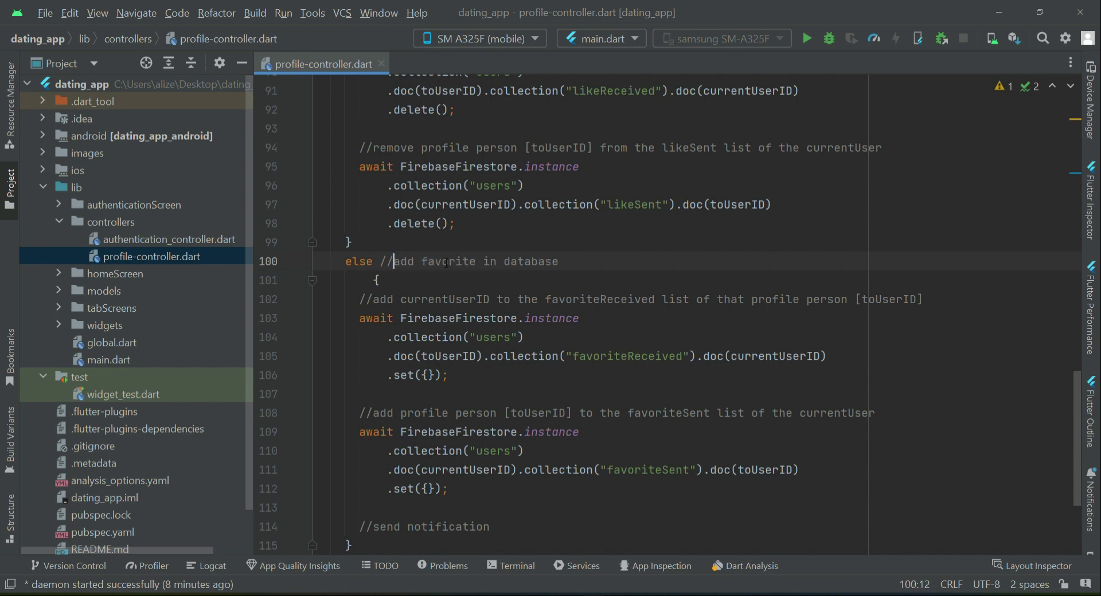
{"action": "double_click", "coordinate": [447, 261]}
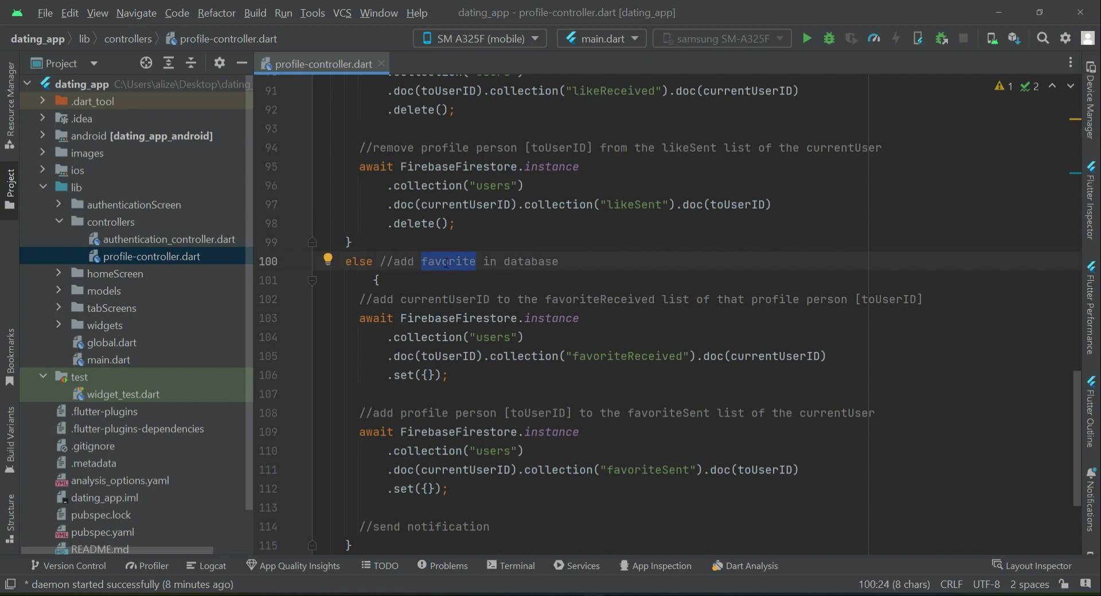
{"action": "type", "text": "l"}
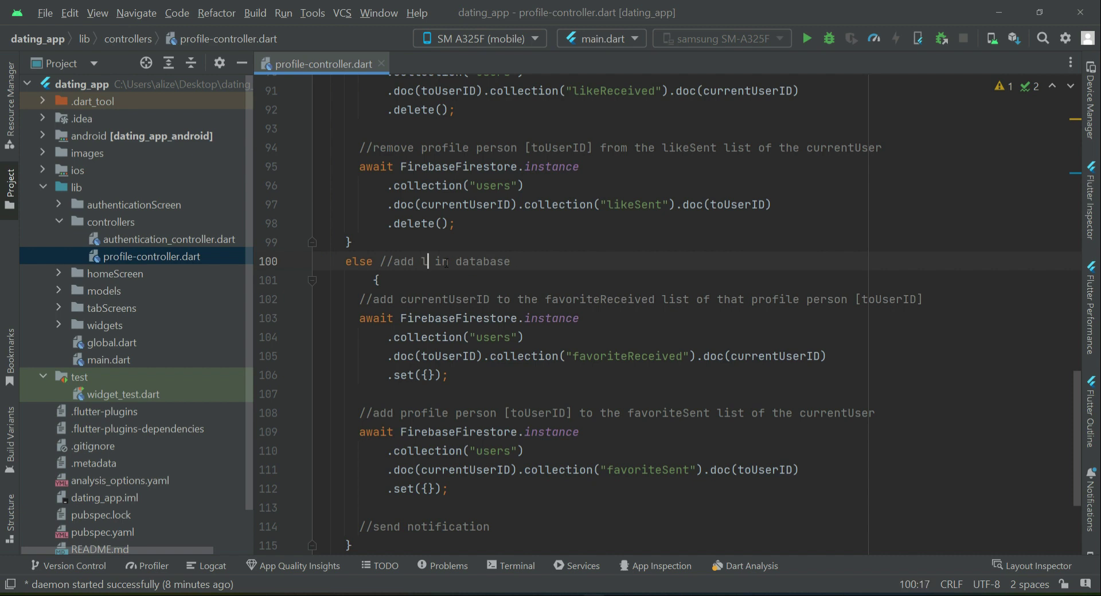
{"action": "type", "text": "ike"}
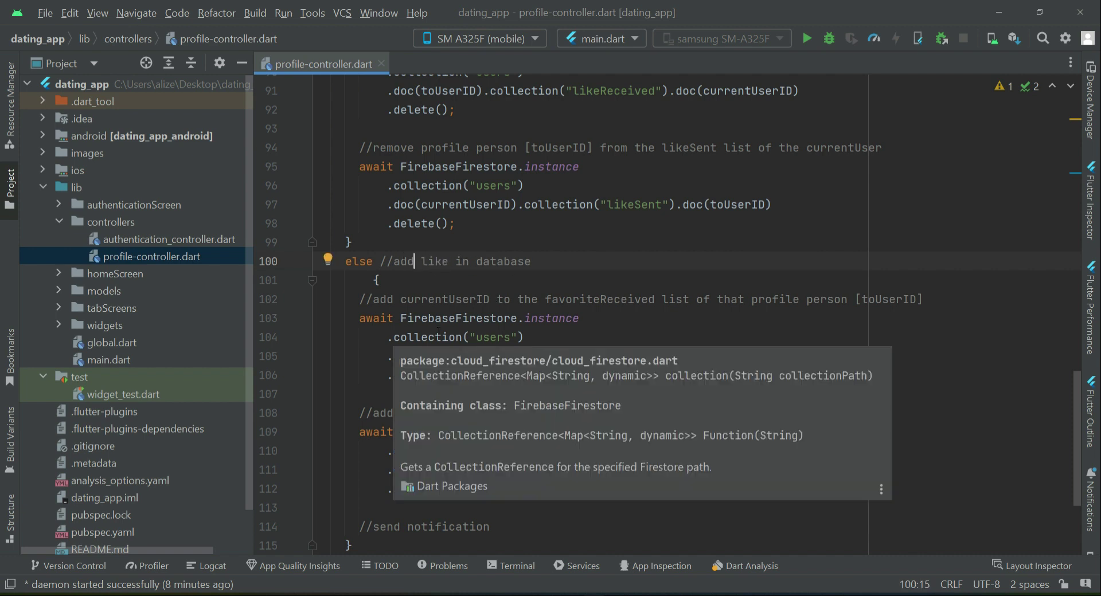
{"action": "type", "text": "-sent"}
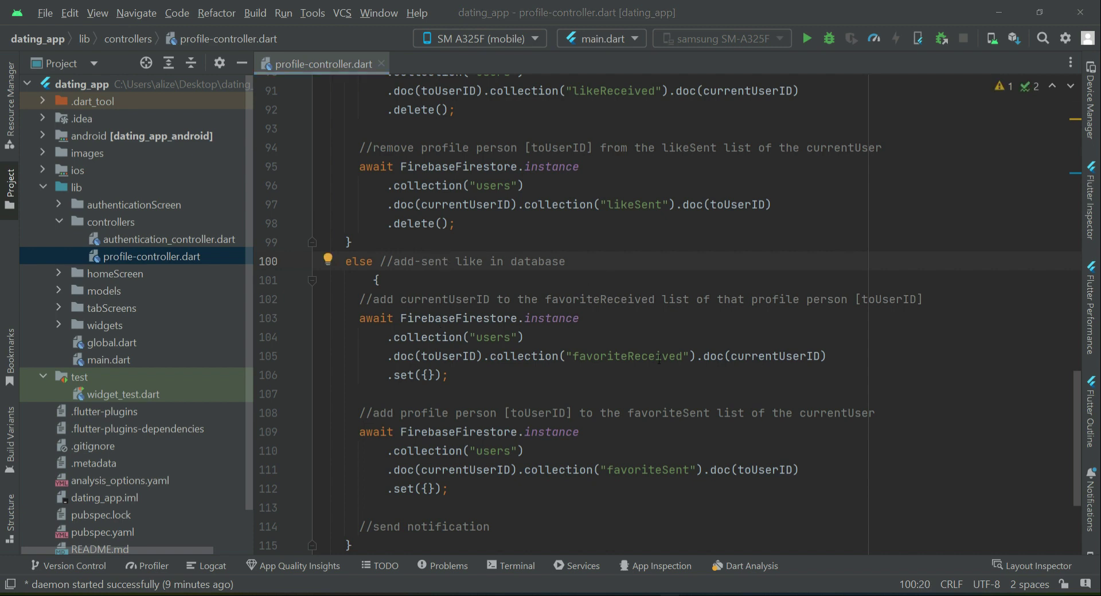
{"action": "type", "text": "likeReceived"}
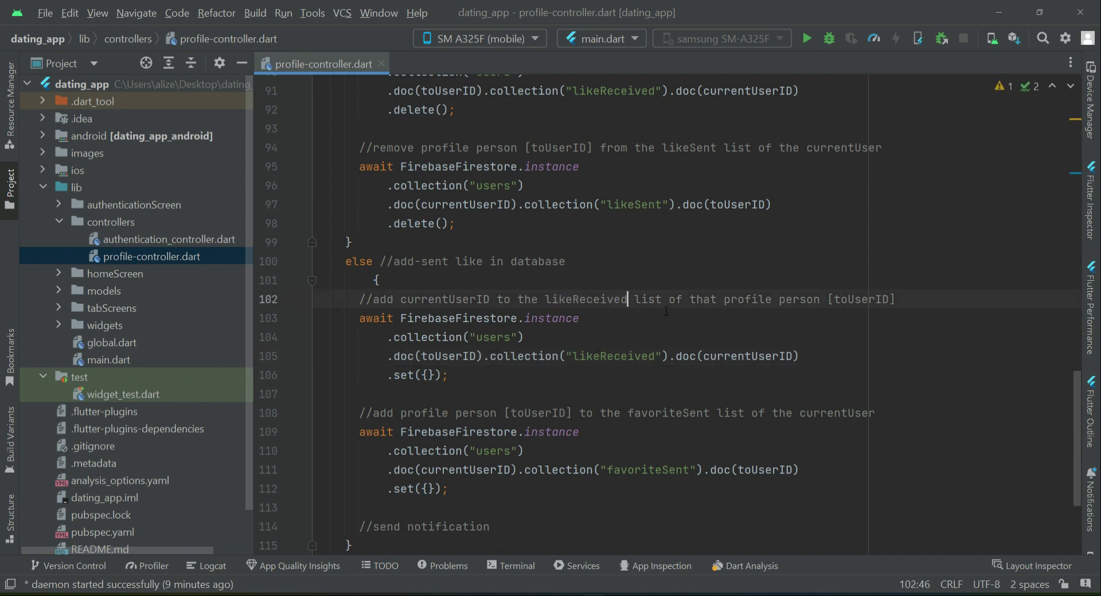
Step: Add to likeSent in the else branch so the whole likeSentAndLikeReceived method uses likes
{"action": "scroll", "scroll_direction": "down", "scroll_amount": 3}
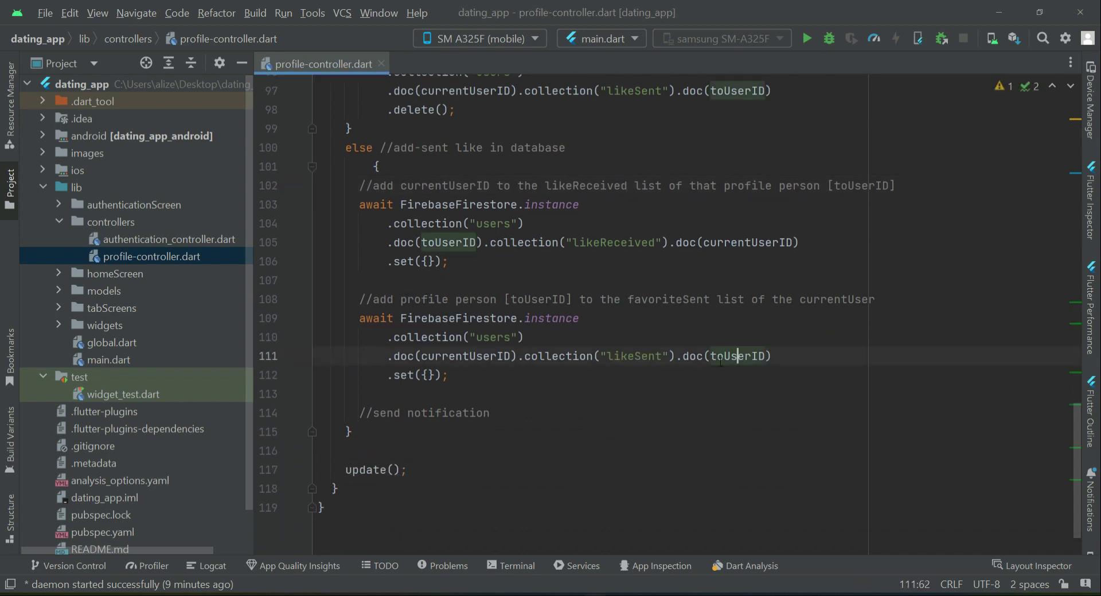
{"action": "double_click", "coordinate": [667, 299]}
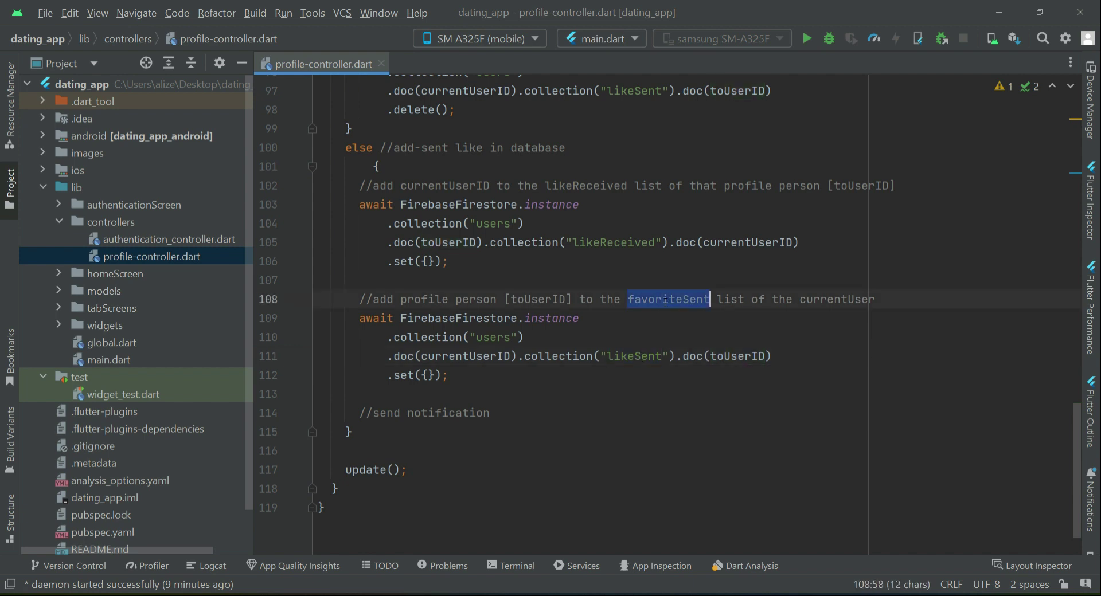
{"action": "type", "text": "likeSent"}
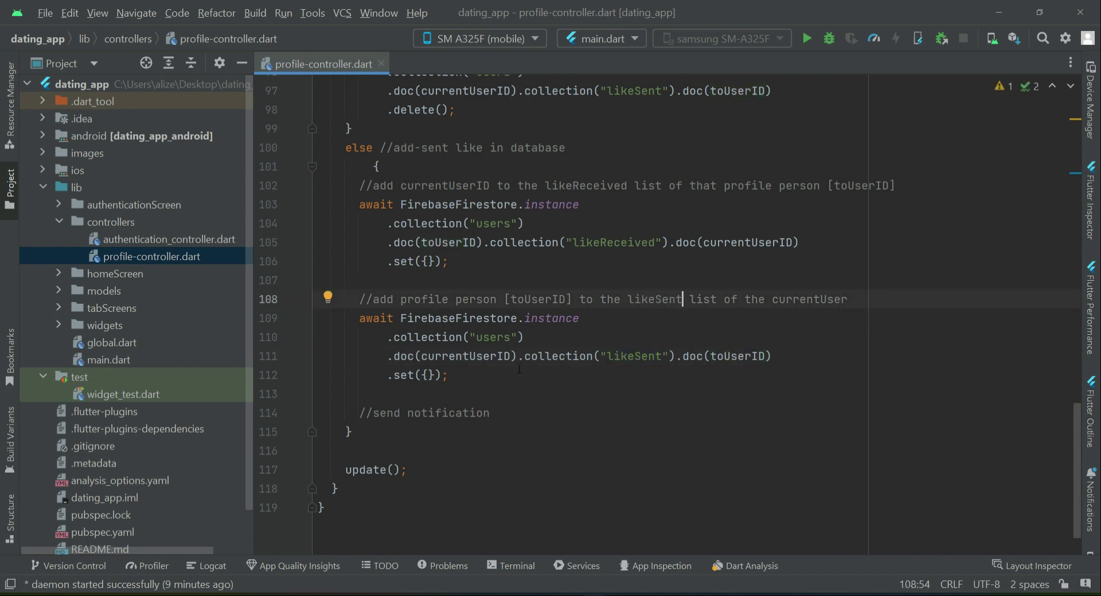
{"action": "double_click", "coordinate": [466, 357]}
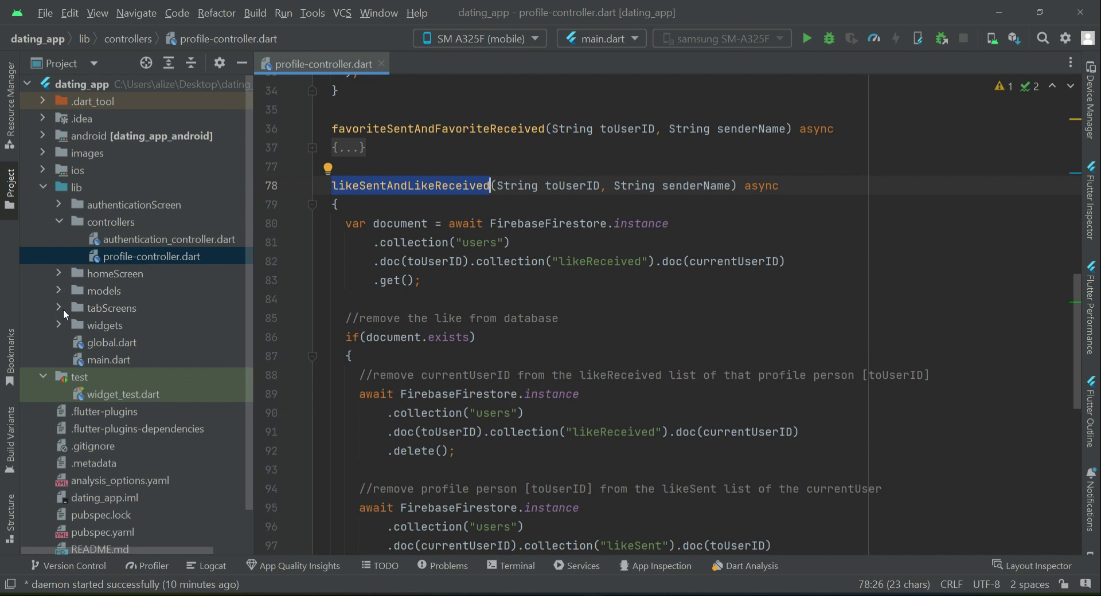
Step: Show swipping_screen.dart's favorite button call and the like button's empty GestureDetector
{"action": "left_click", "coordinate": [58, 308]}
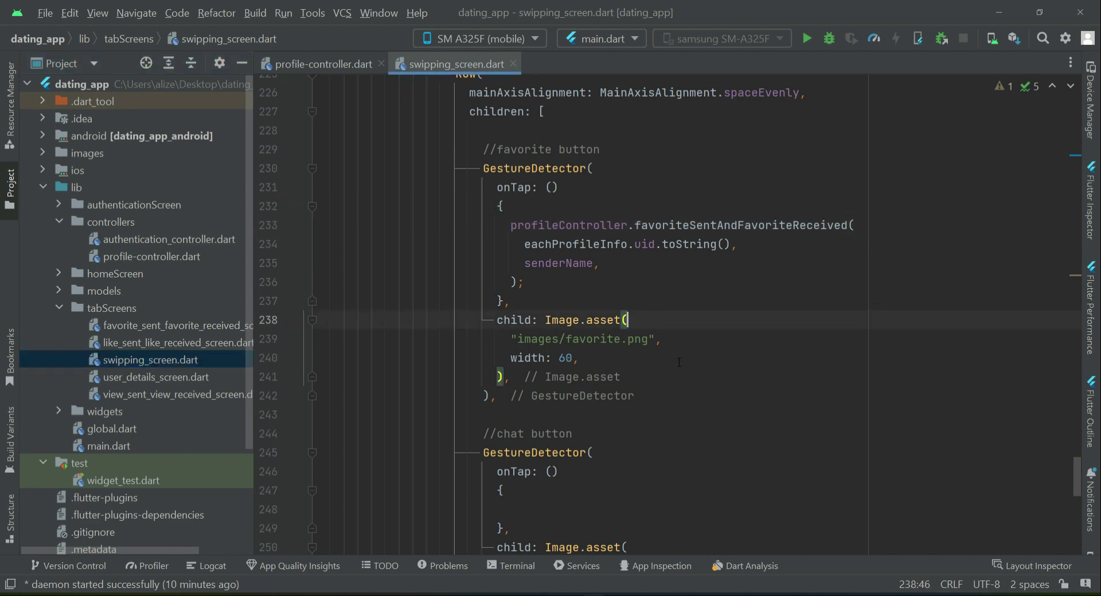
{"action": "left_click_drag", "start_coordinate": [511, 225], "coordinate": [523, 282]}
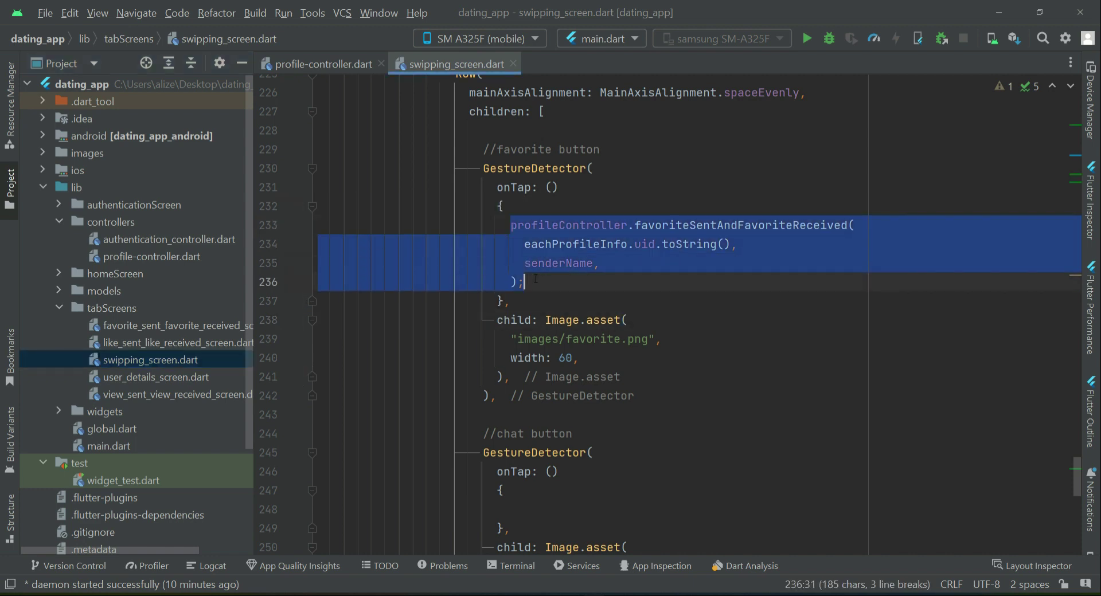
{"action": "scroll", "scroll_direction": "down", "scroll_amount": 3}
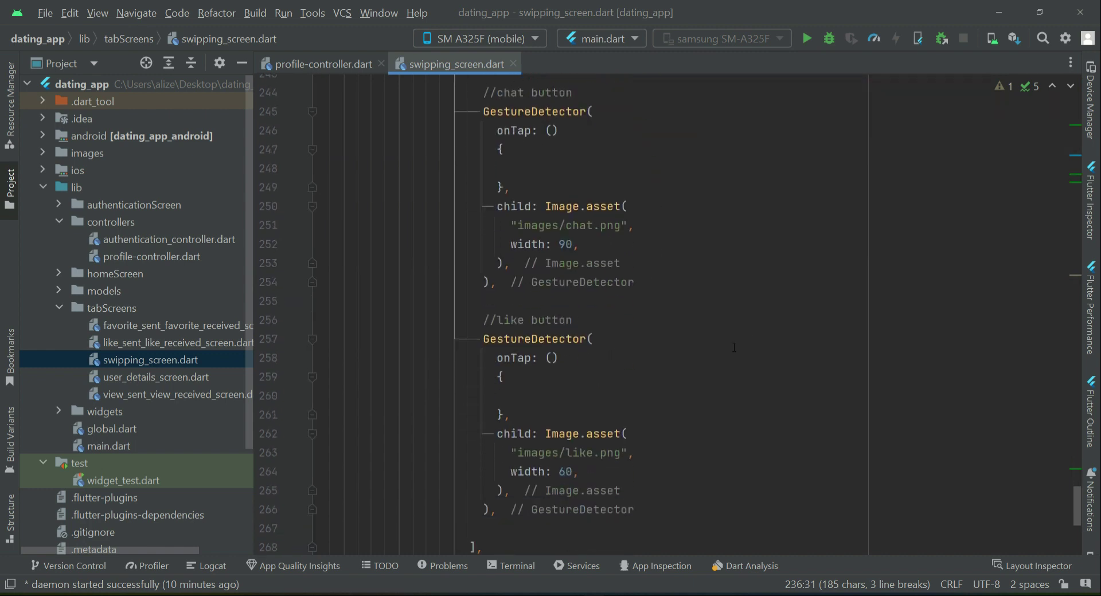